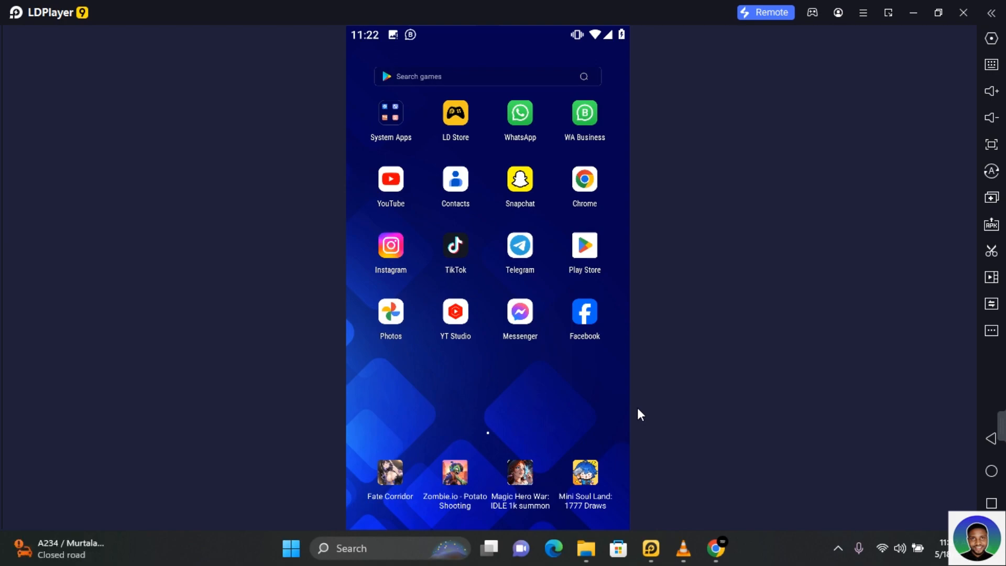
Launch the Photos app from the LDPlayer home screen to reach 'Get started with backup'
click(390, 312)
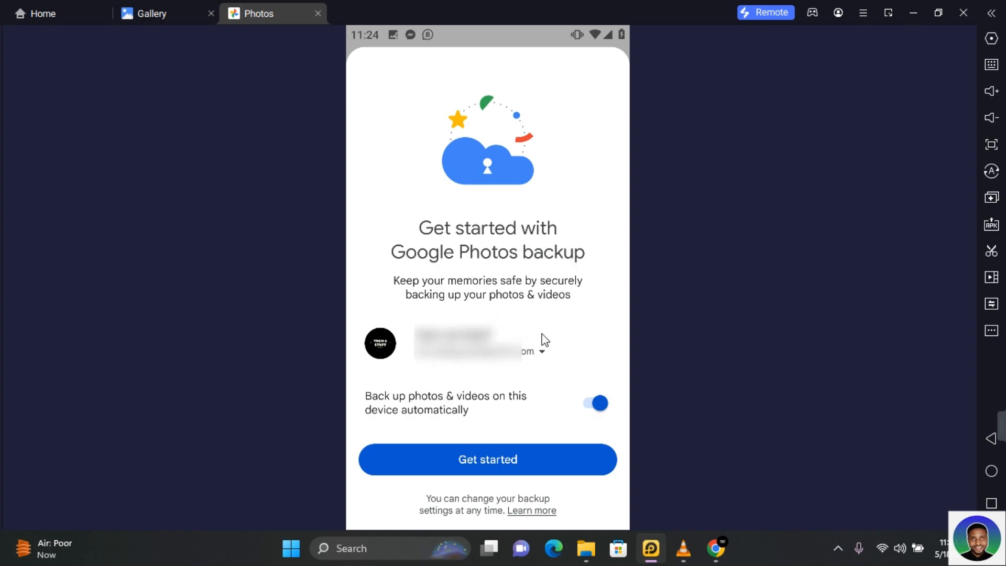
mouse_move(490, 482)
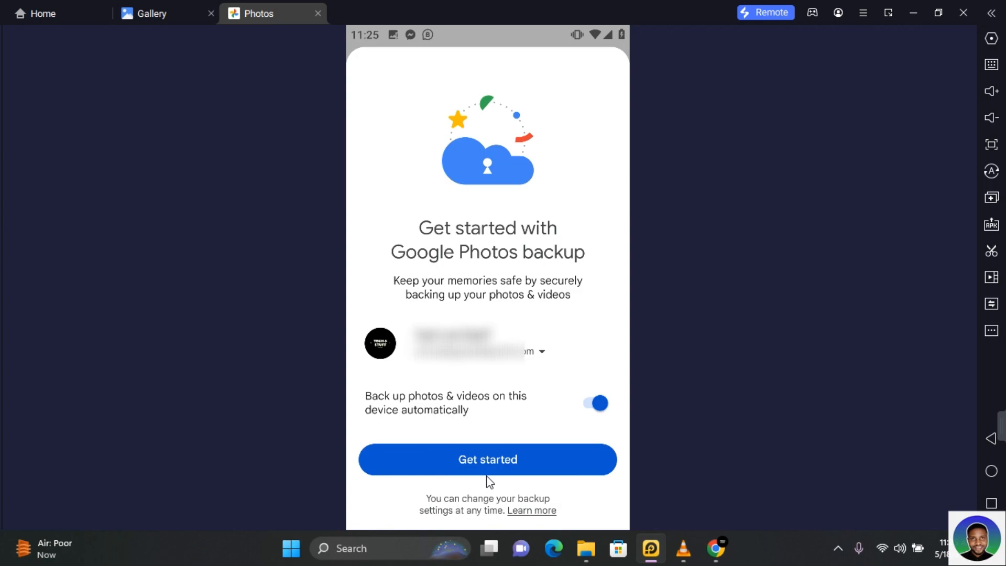
mouse_move(545, 356)
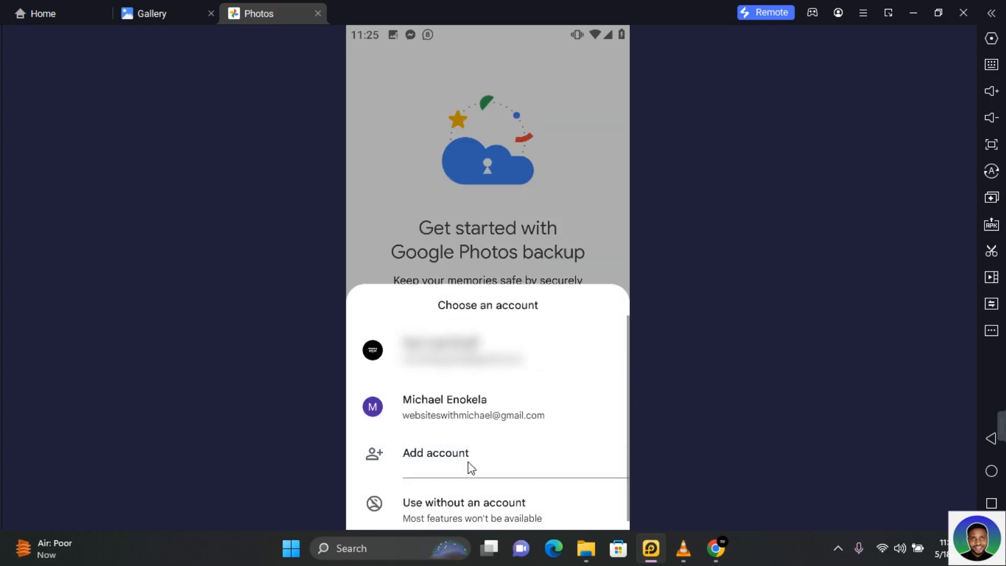
Choose the second Google account for backup with the toggle left on and hit Get started
click(444, 407)
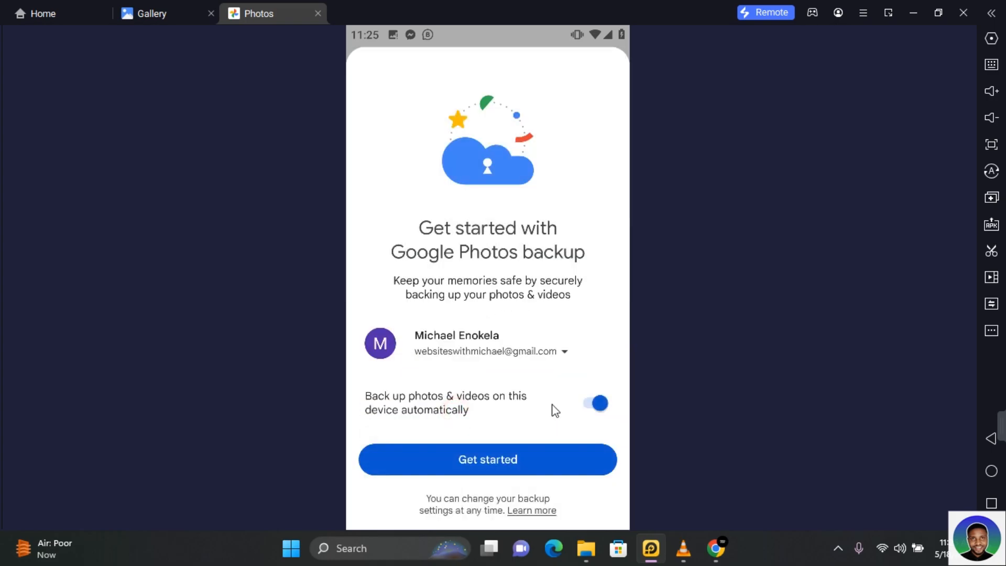
mouse_move(393, 413)
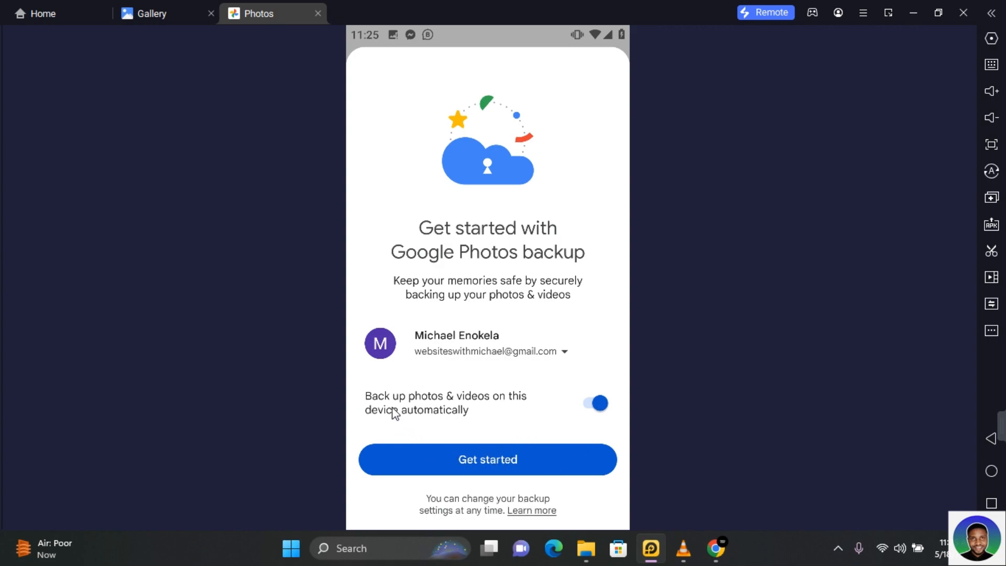
mouse_move(517, 401)
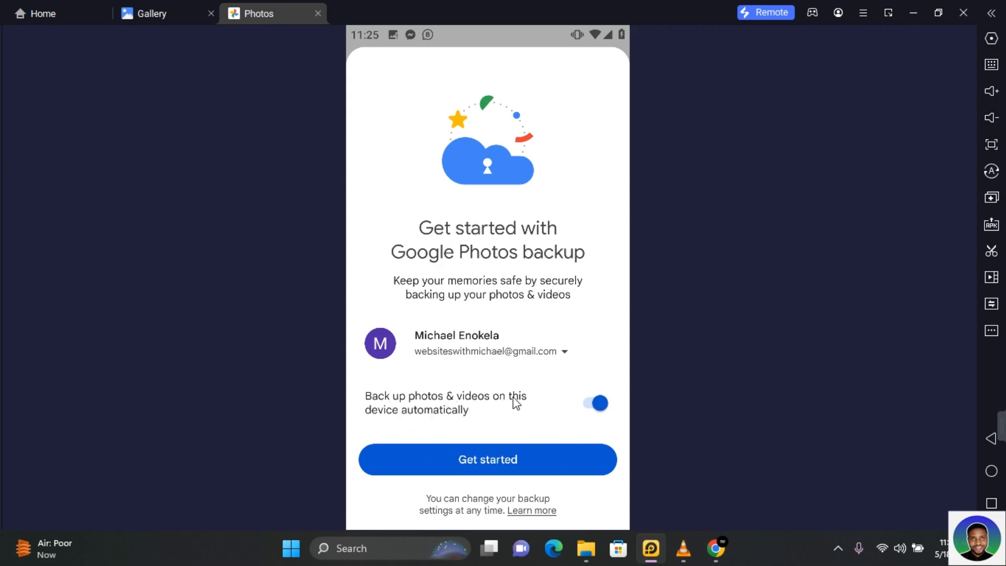
mouse_move(636, 426)
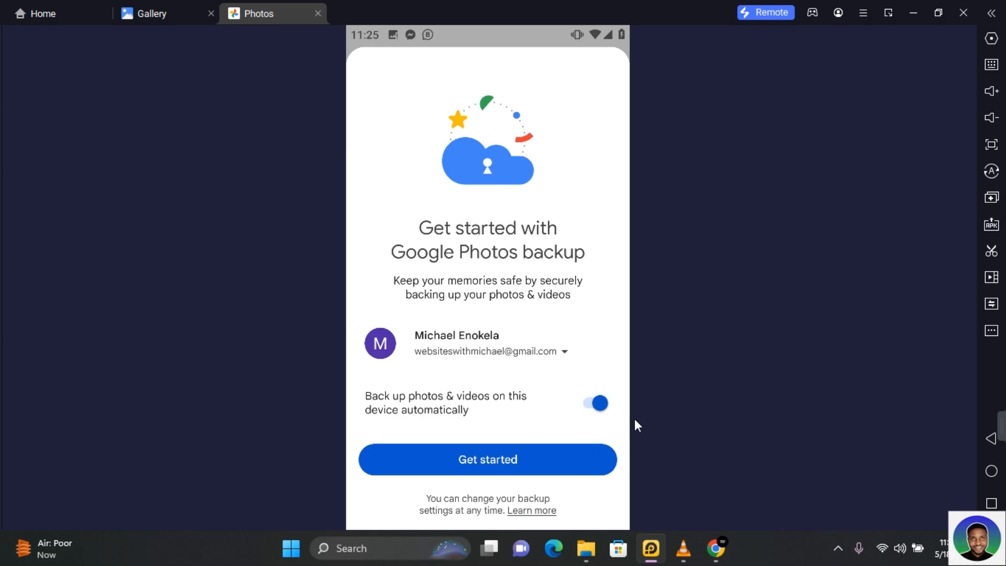
click(487, 459)
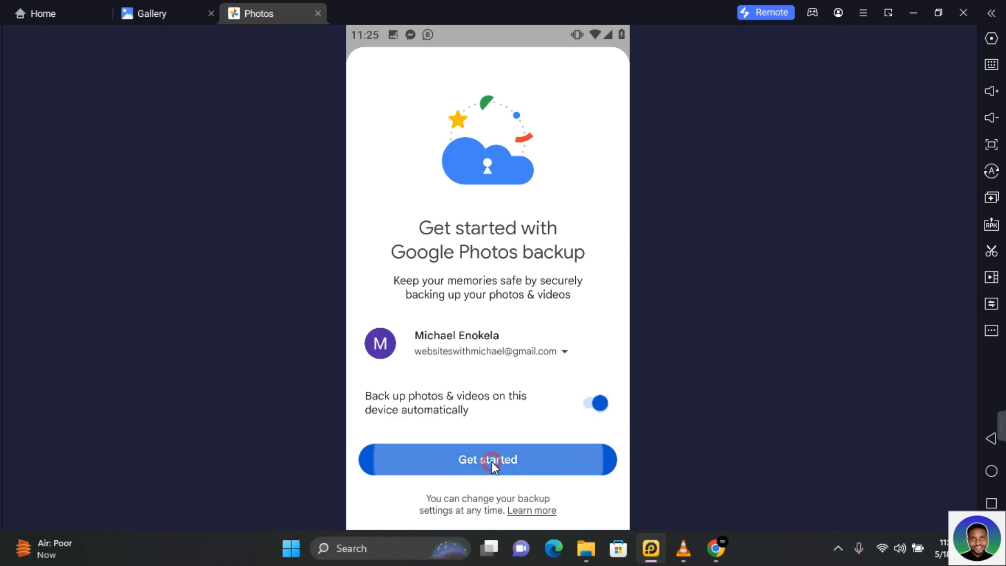
Skip the 'Access your photos anywhere' intro slide to land on the Photos timeline
click(488, 459)
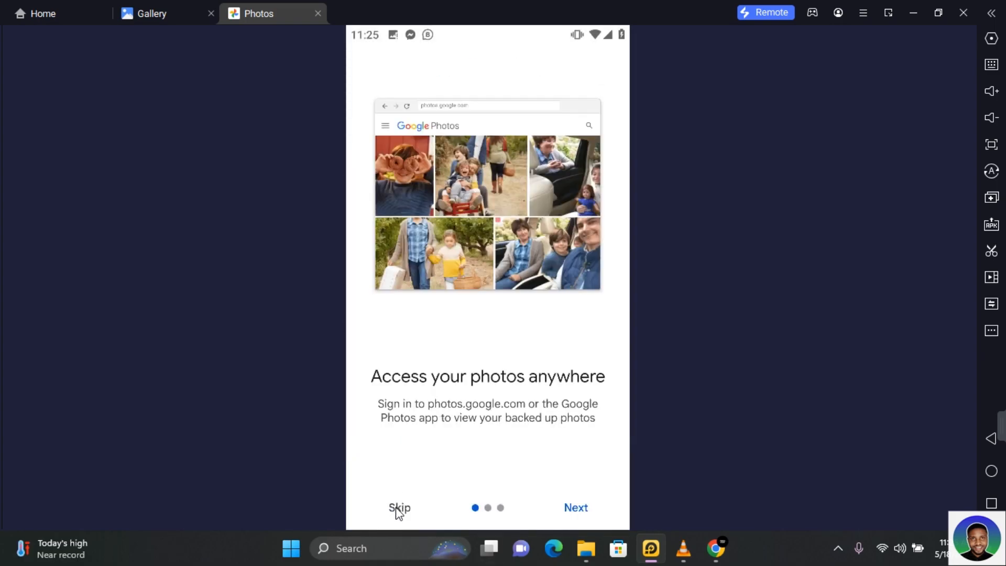
click(399, 507)
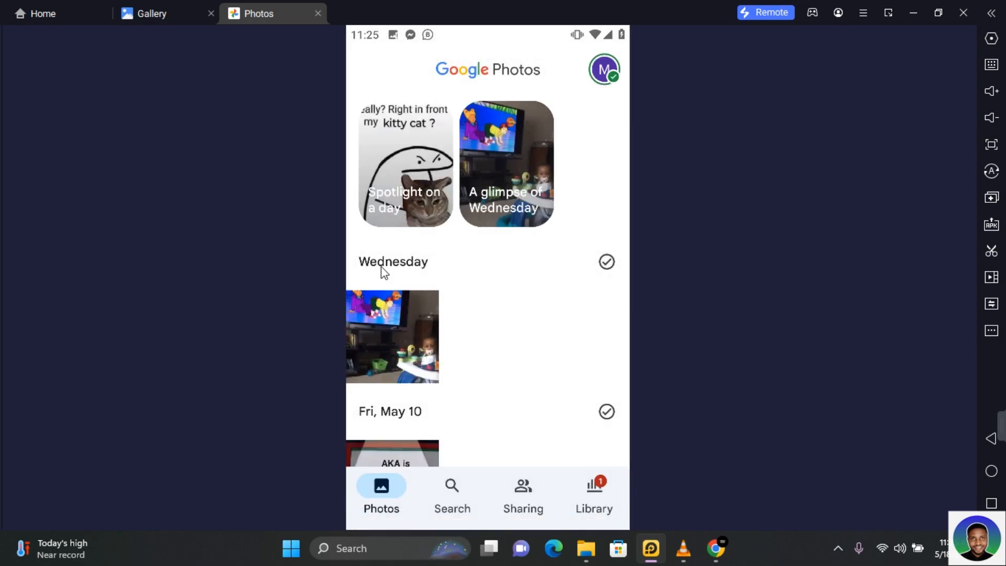
mouse_move(507, 232)
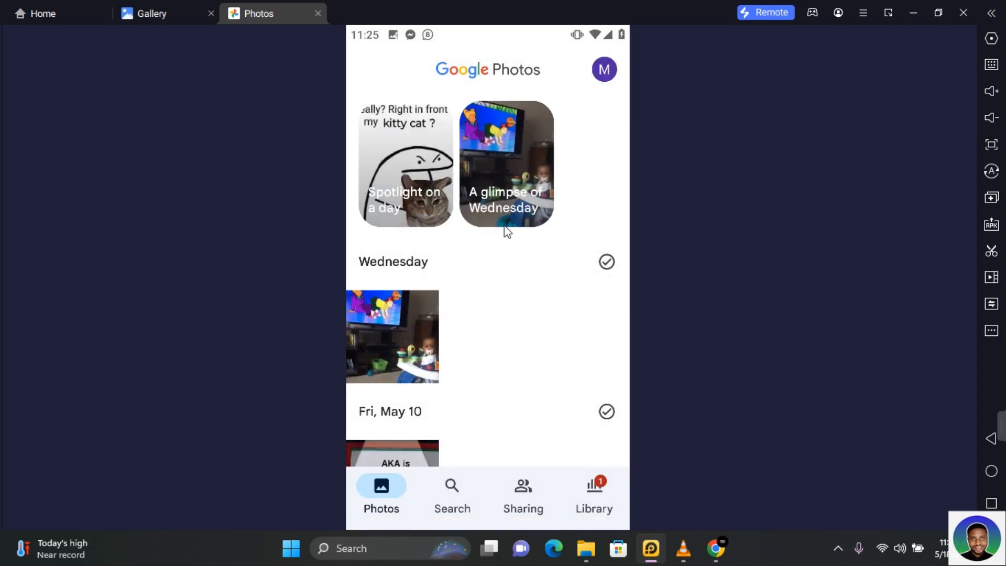
mouse_move(511, 281)
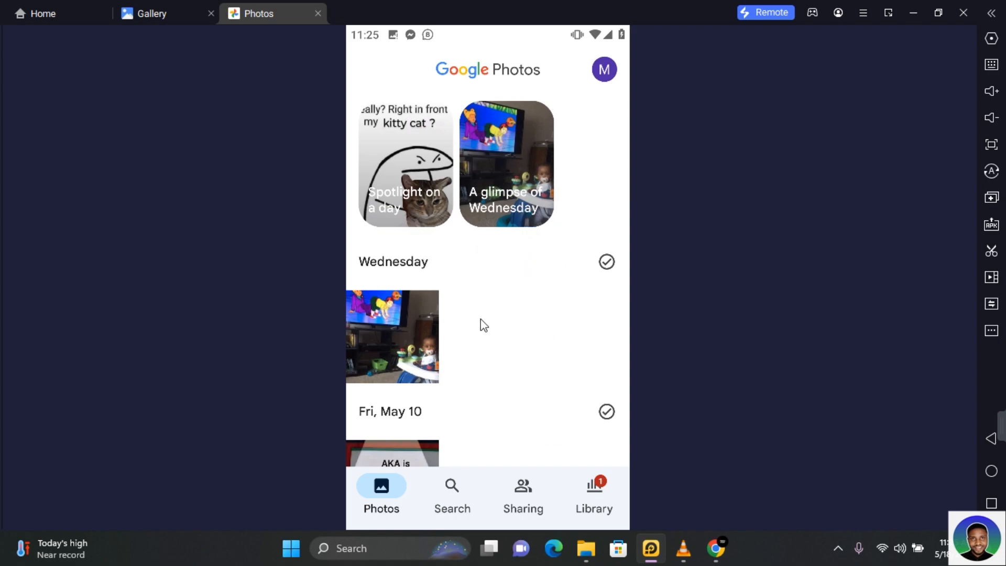
mouse_move(399, 327)
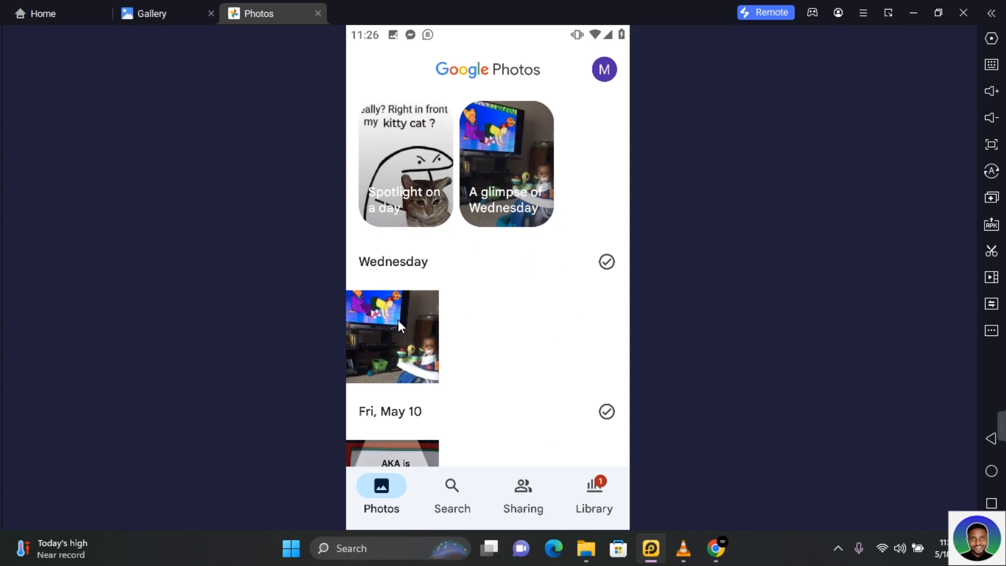
Download the Wednesday baby photo so it shows 'On device', then return to the feed
click(392, 336)
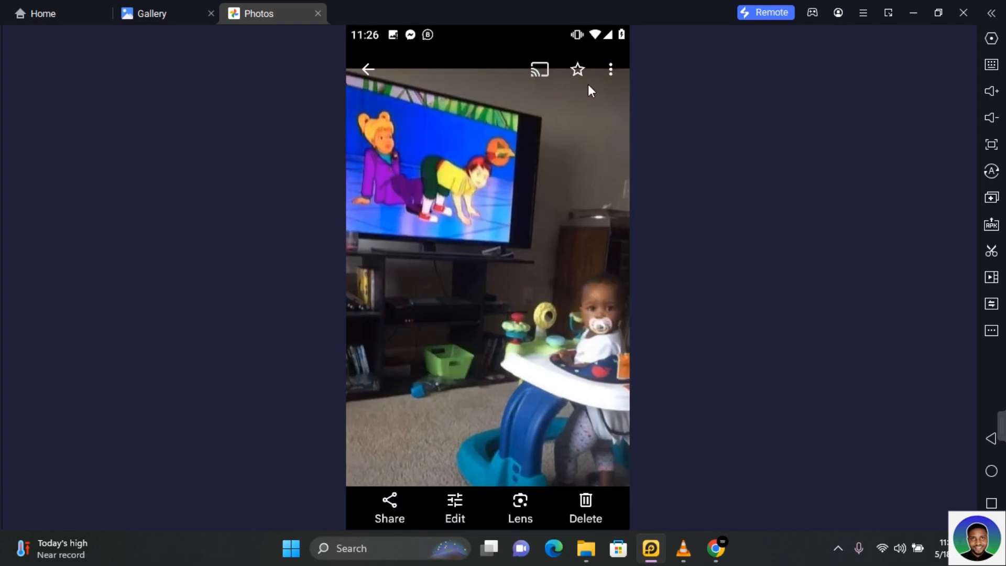
click(610, 69)
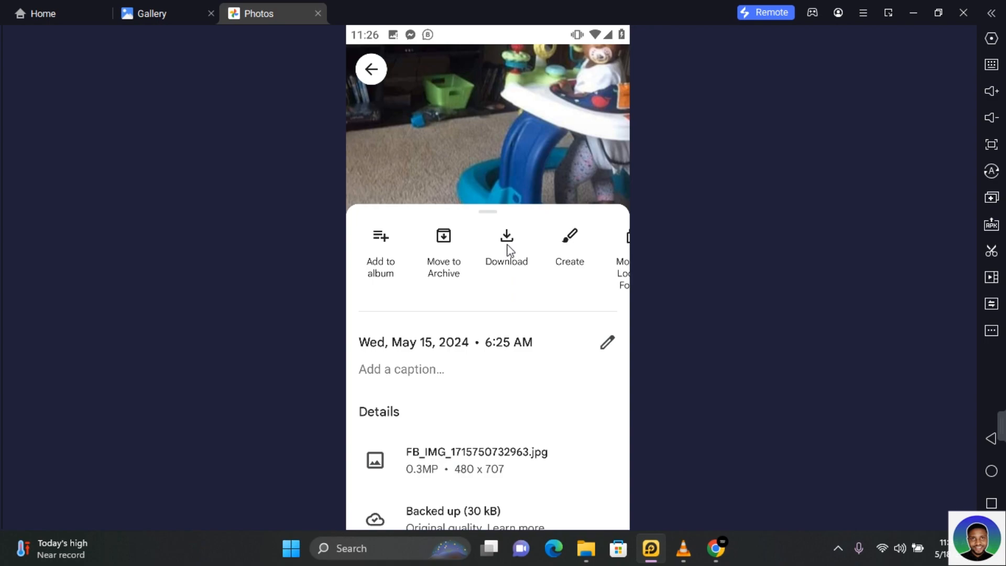
click(506, 248)
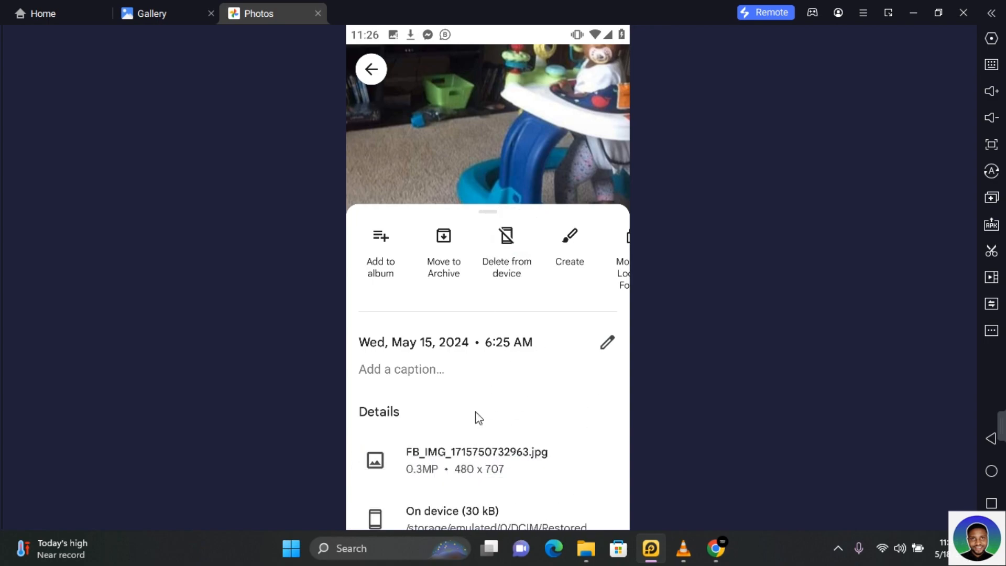
mouse_move(510, 526)
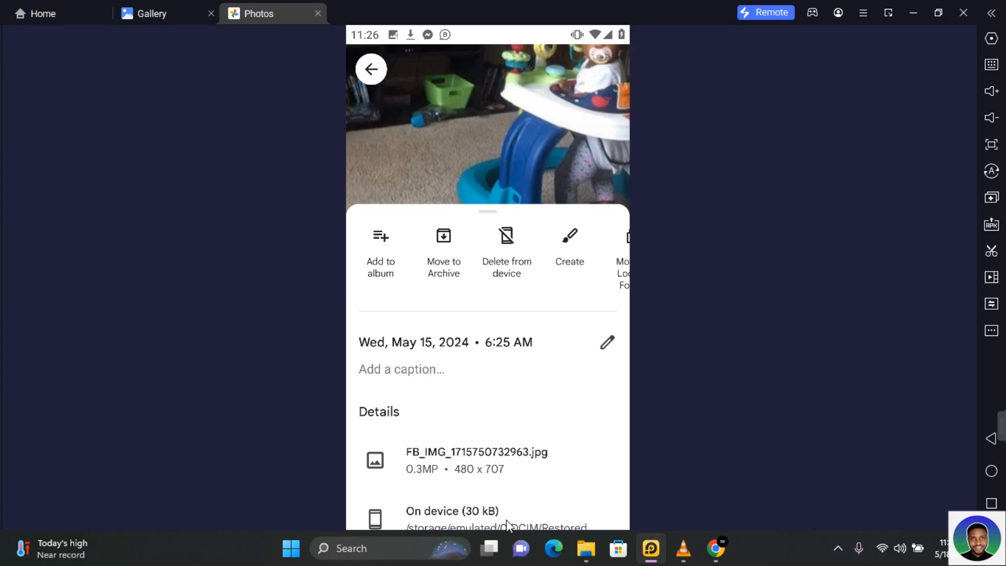
scroll(down, 3)
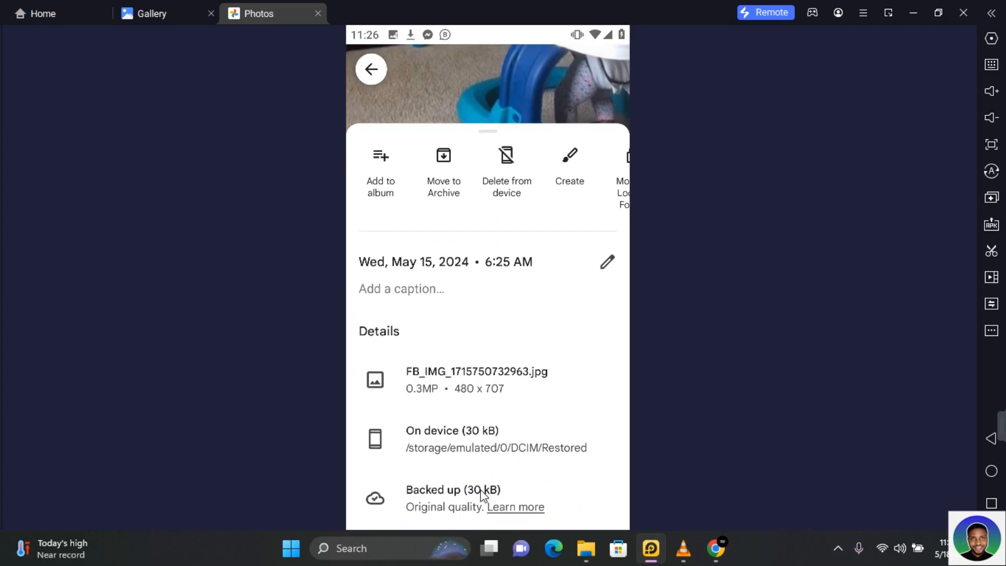
click(371, 69)
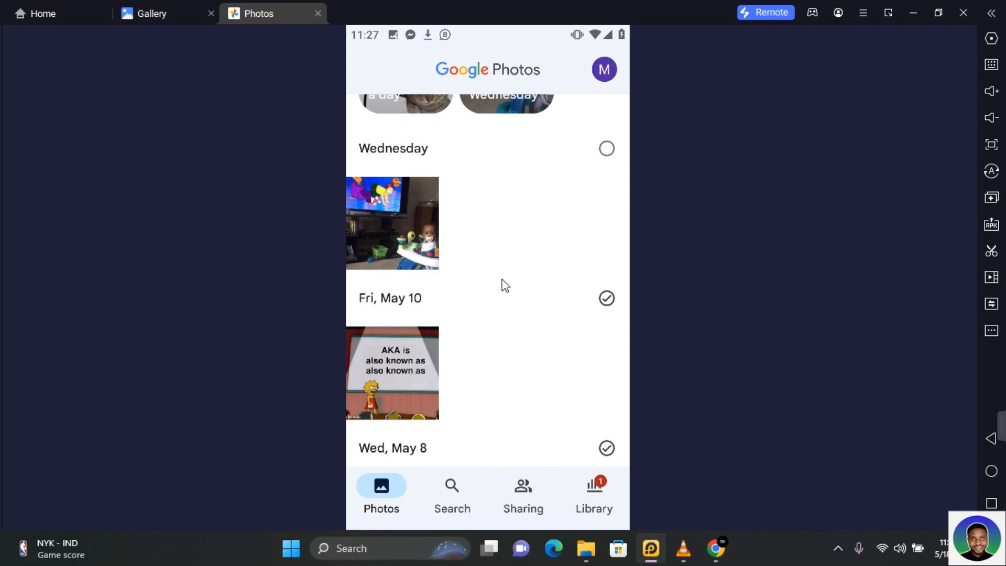